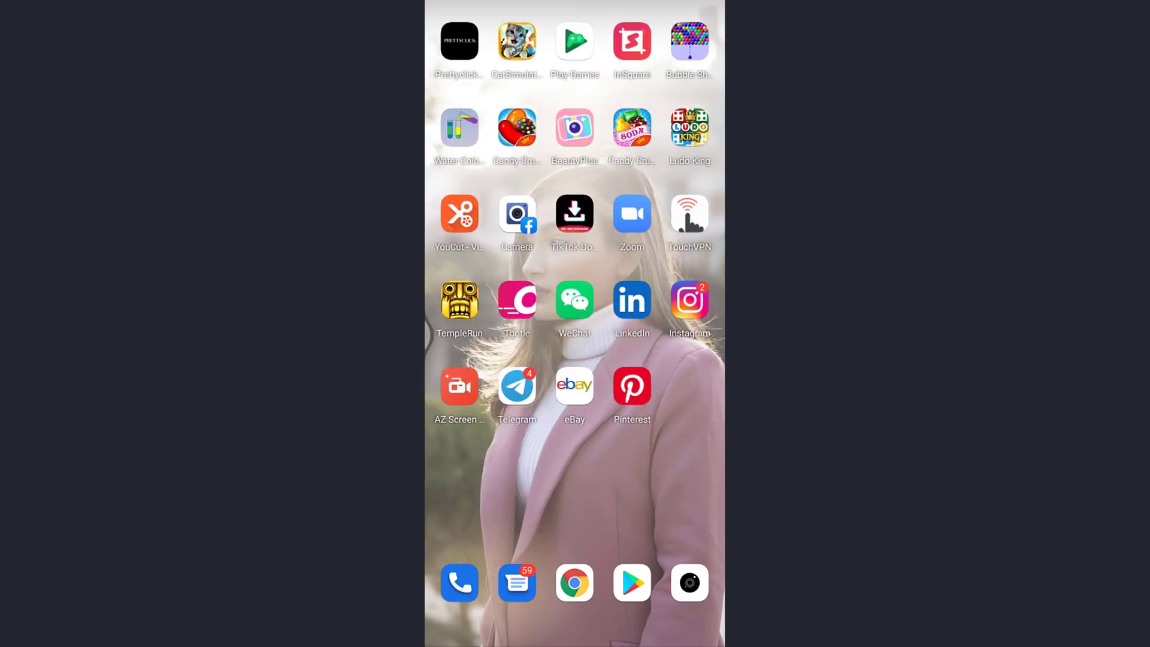
Launch Pinterest and activate the search field so recent searches like bedroom ideas and kurti designs appear.
left_click(632, 387)
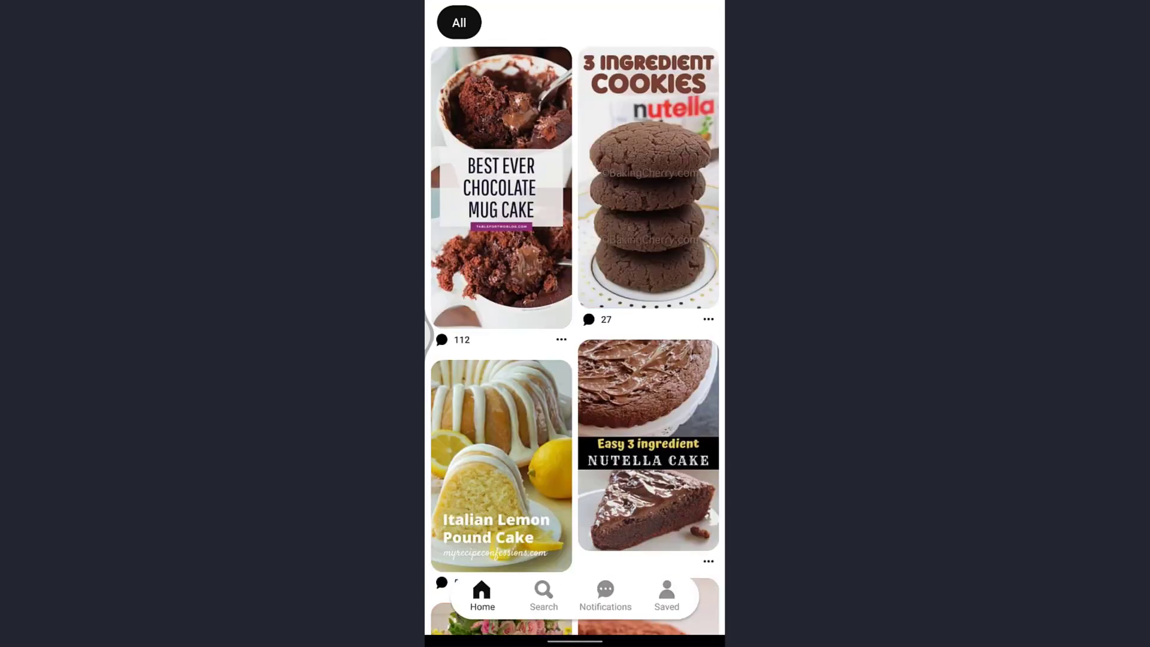
left_click(543, 594)
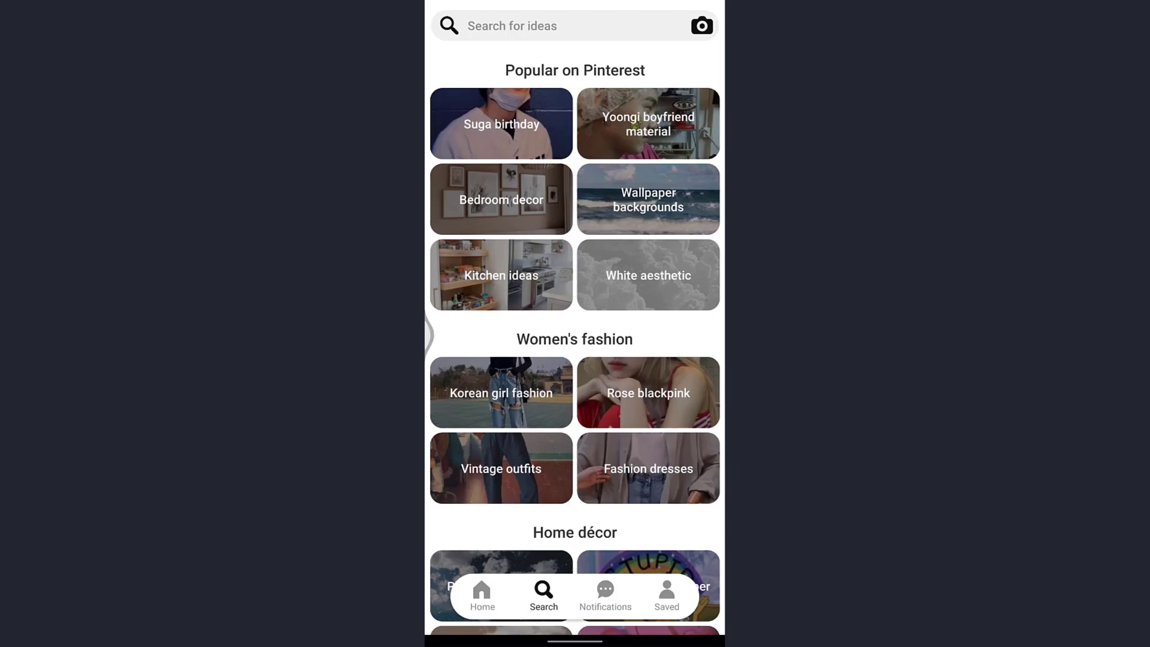
left_click(543, 25)
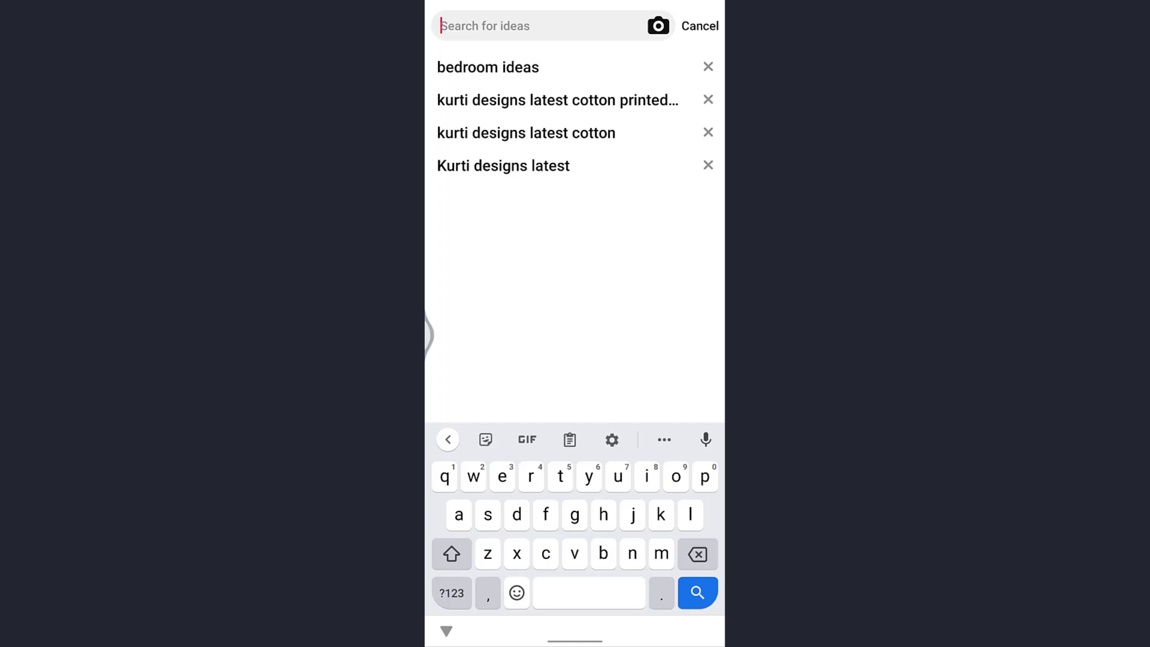
Remove the kurti designs latest cotton entry and the remaining recent search, then cancel back to explore.
left_click(708, 133)
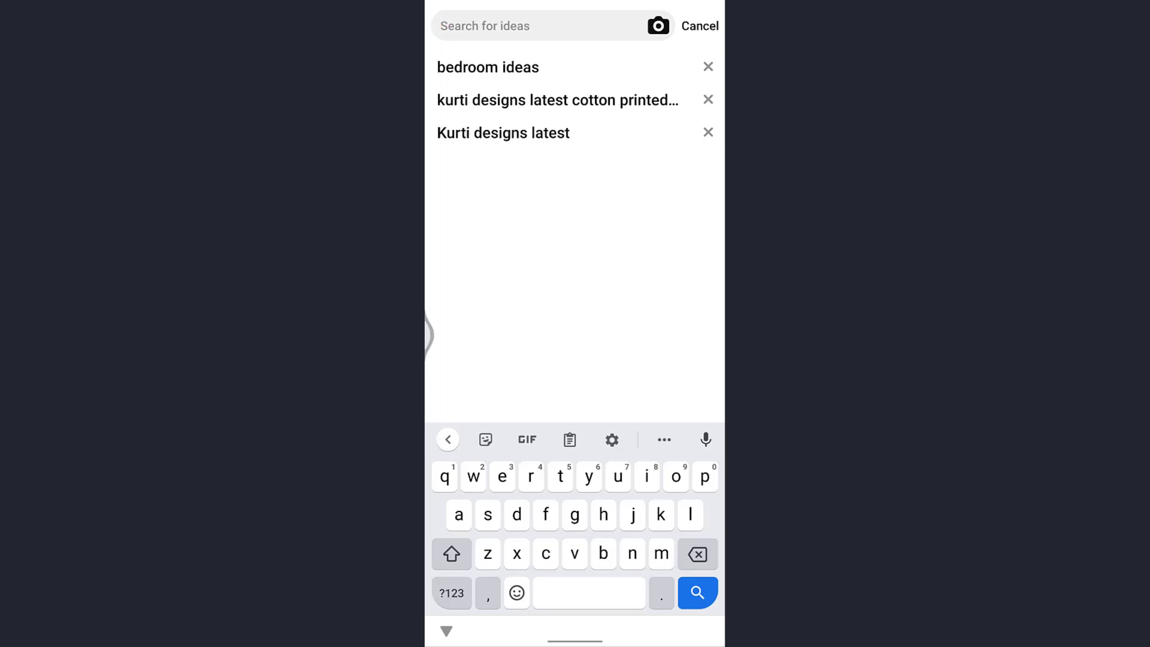
left_click(706, 67)
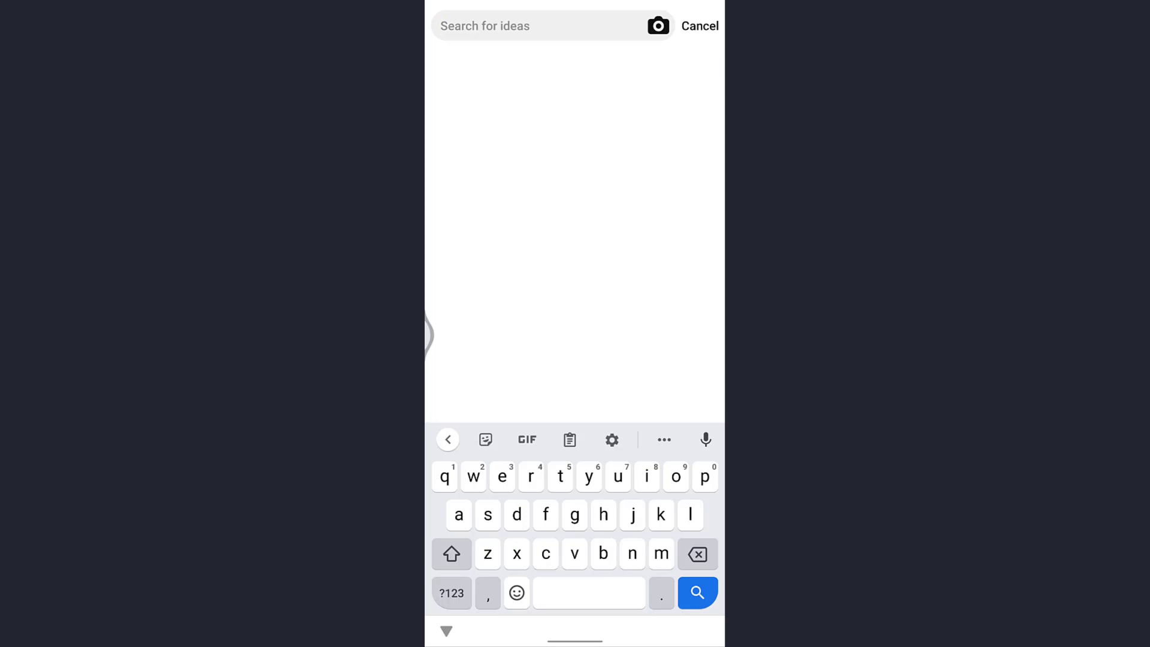
left_click(698, 26)
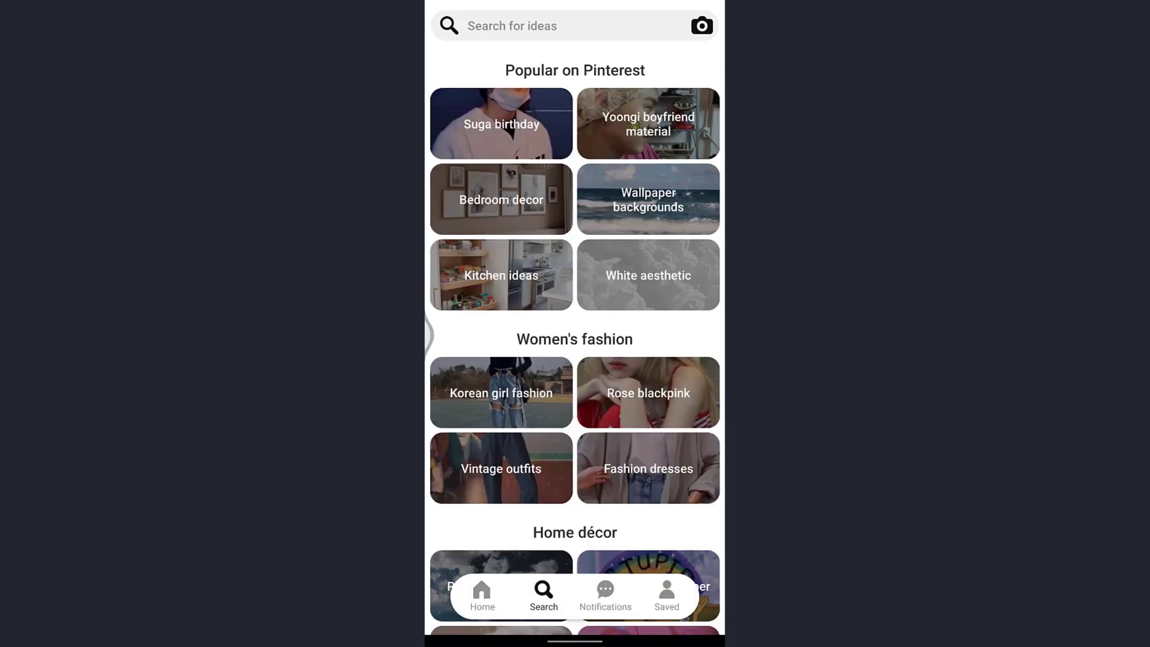